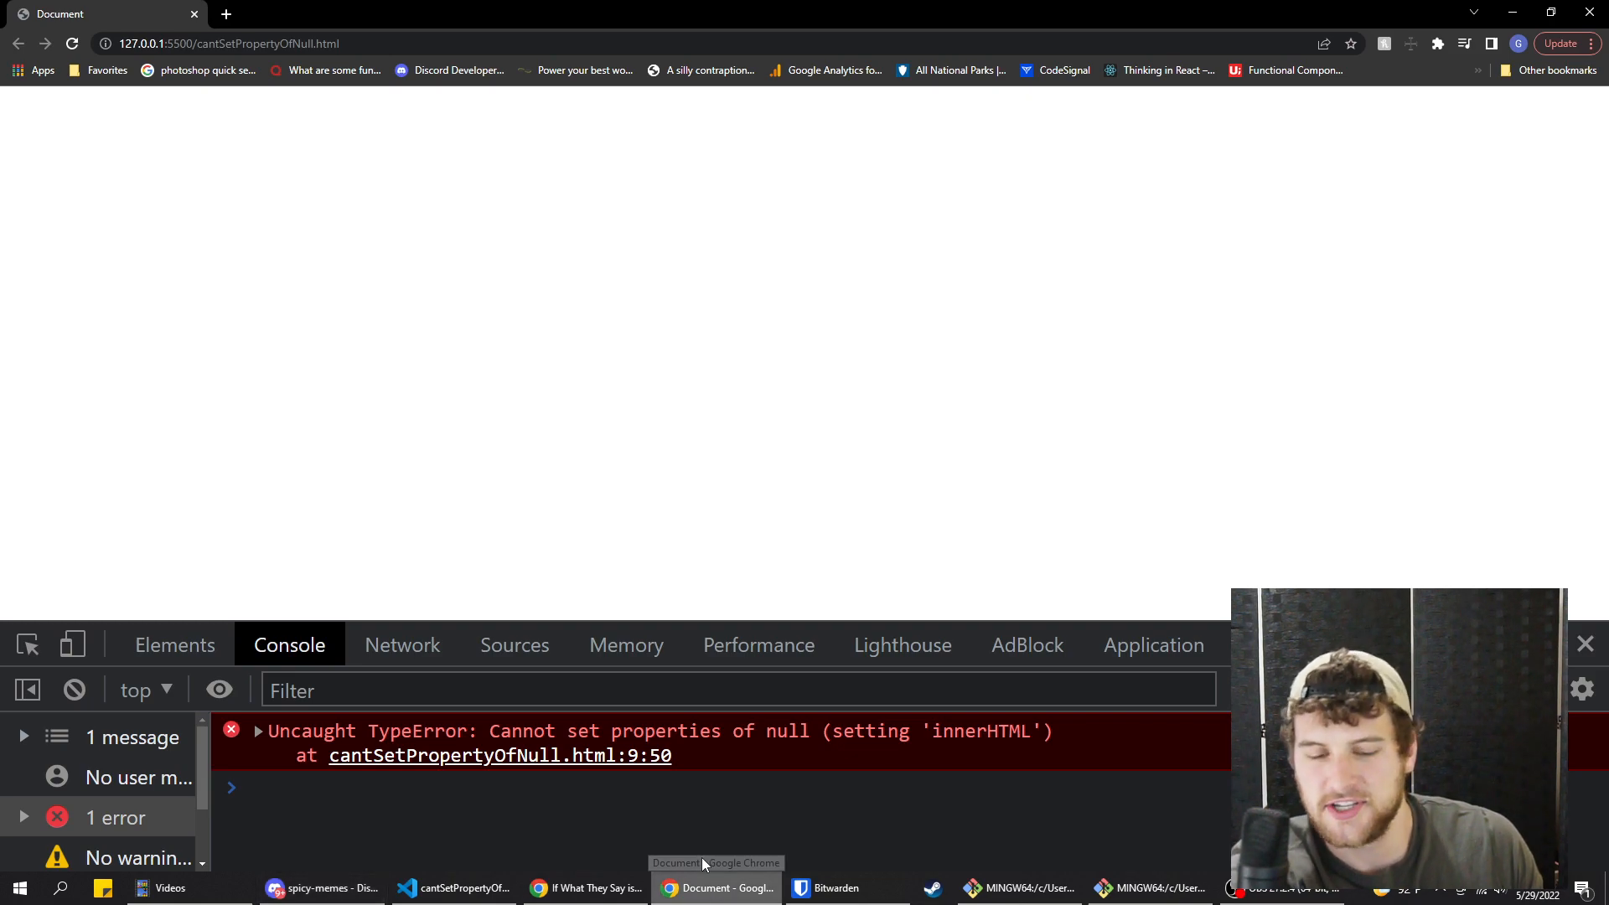
Switch from Chrome's null-property error to cantSetPropertyOfNull.html in Visual Studio Code.
left_click(453, 887)
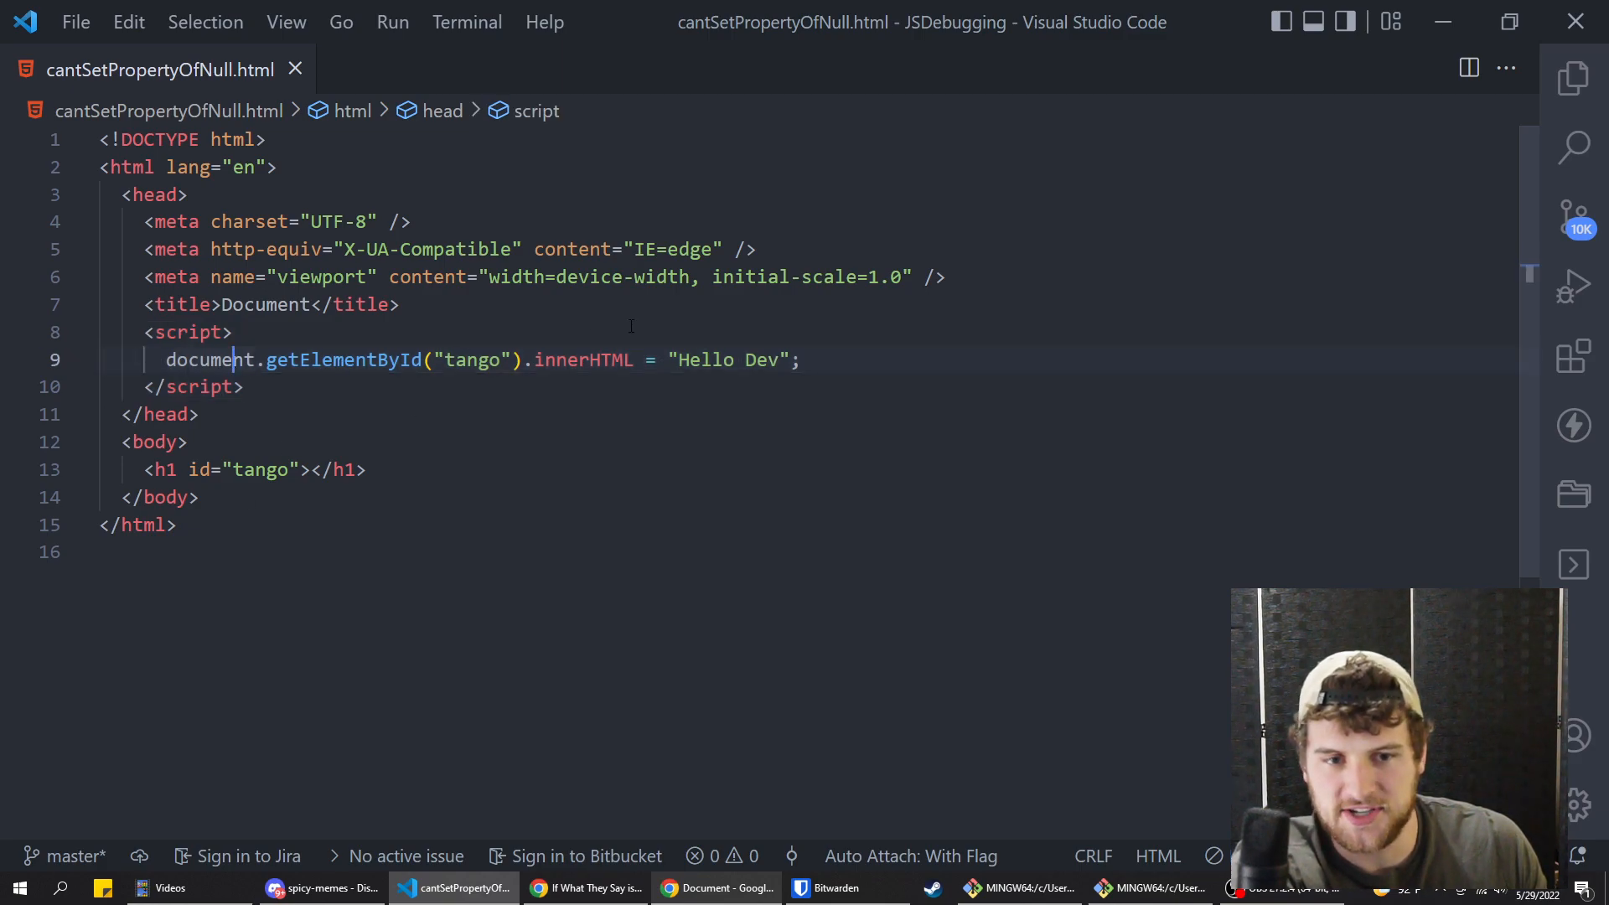
Review the innerHTML 'Hello Dev' assignment, then return to Chrome's null error.
left_click(239, 469)
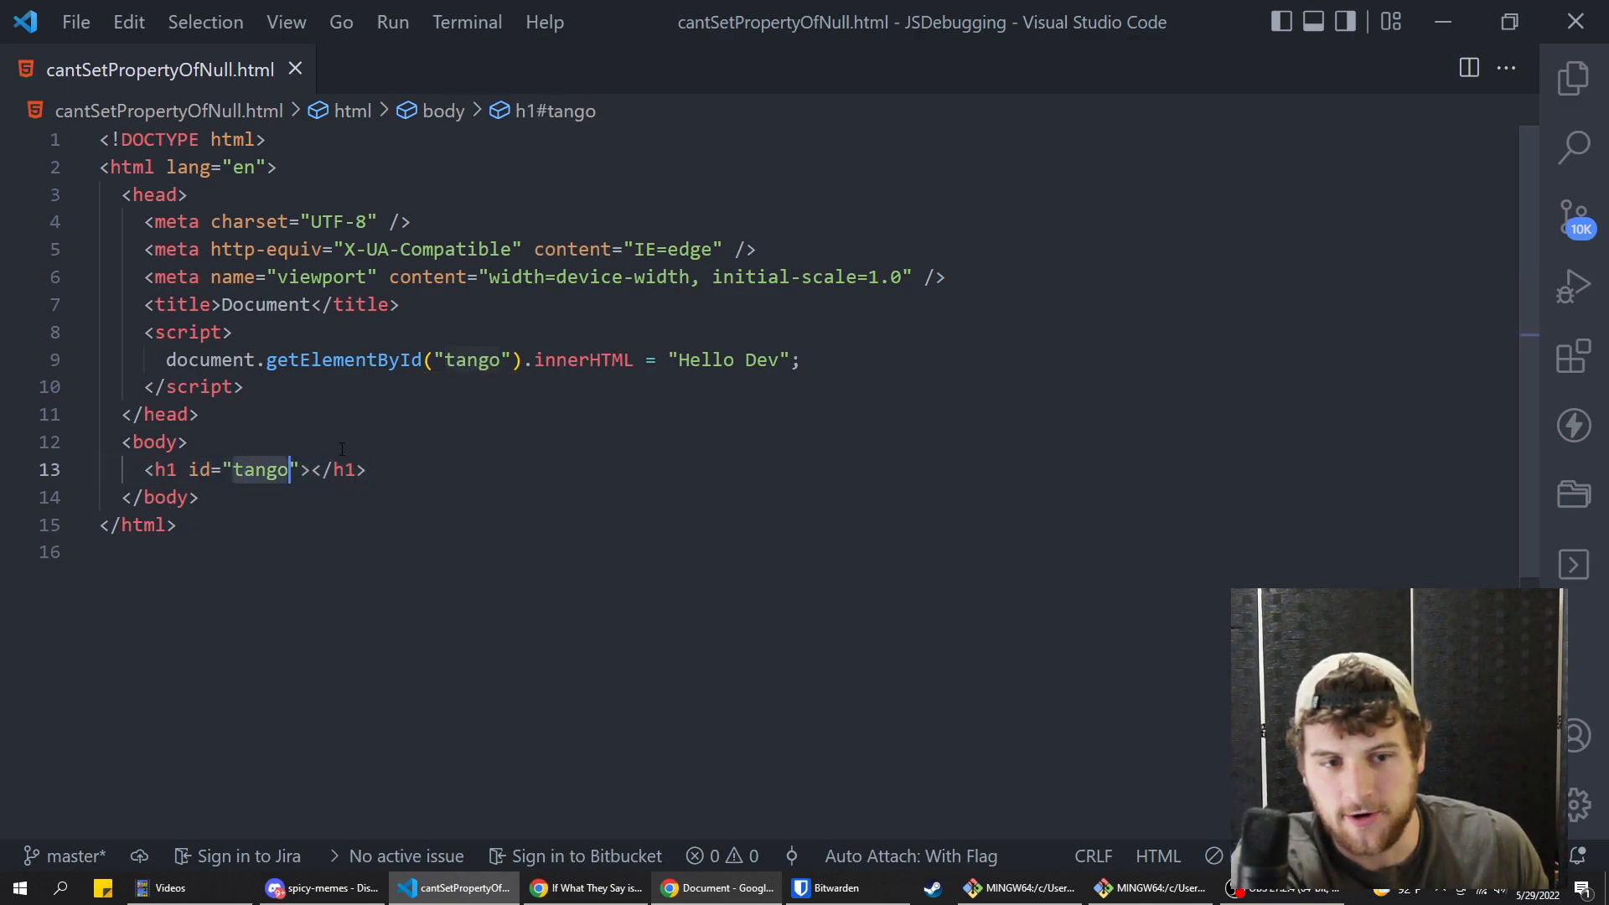
left_click(206, 360)
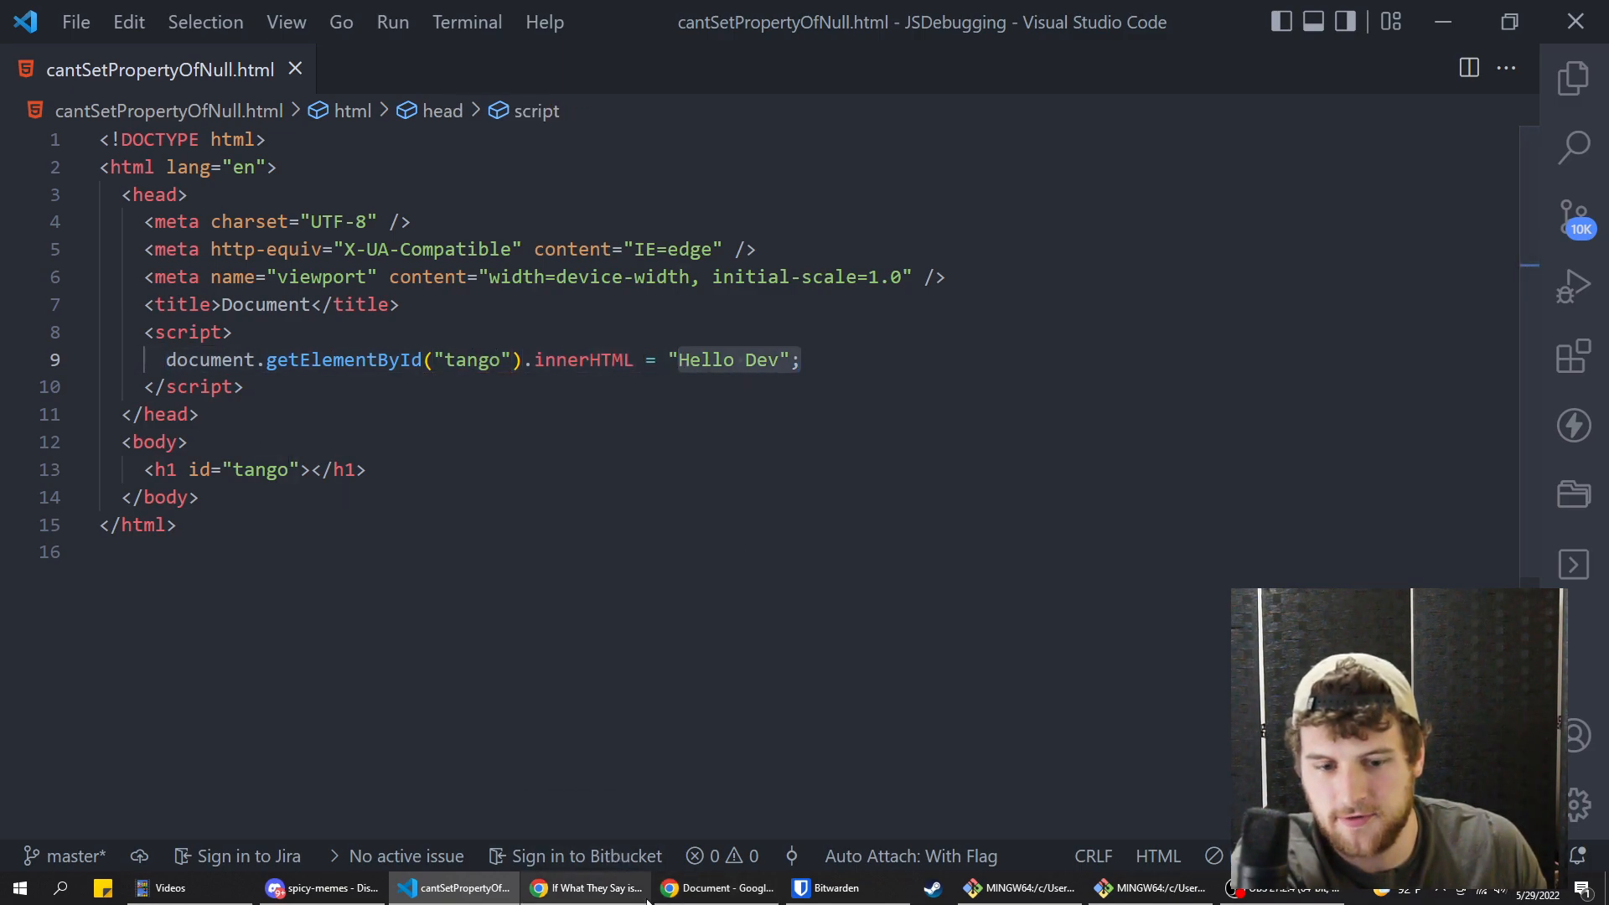
left_click(717, 888)
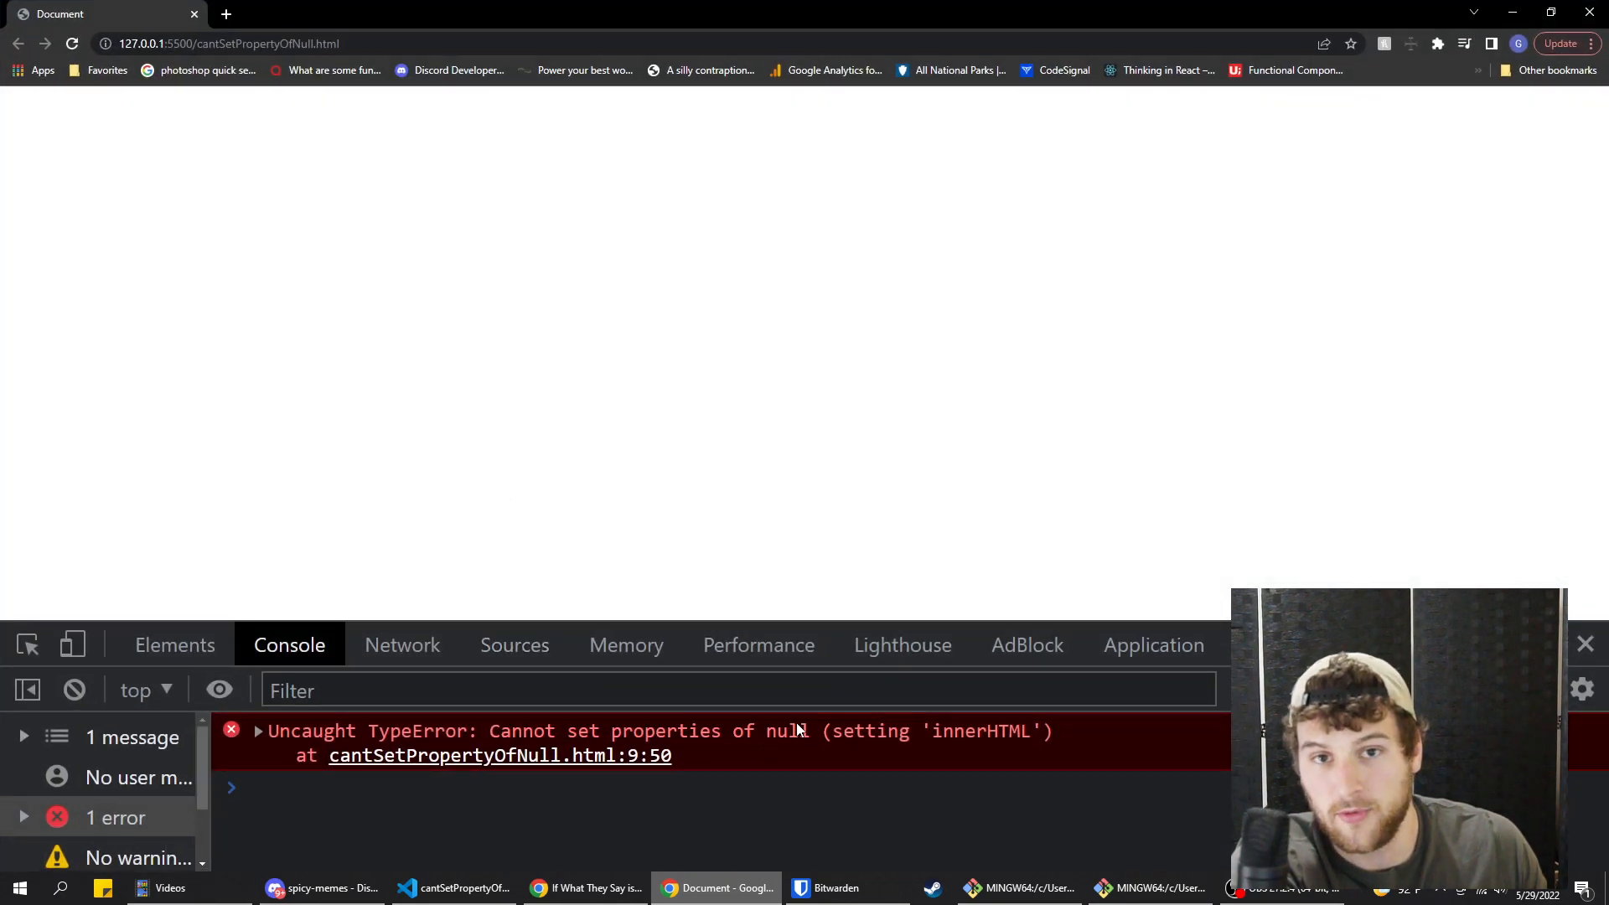
left_click(452, 887)
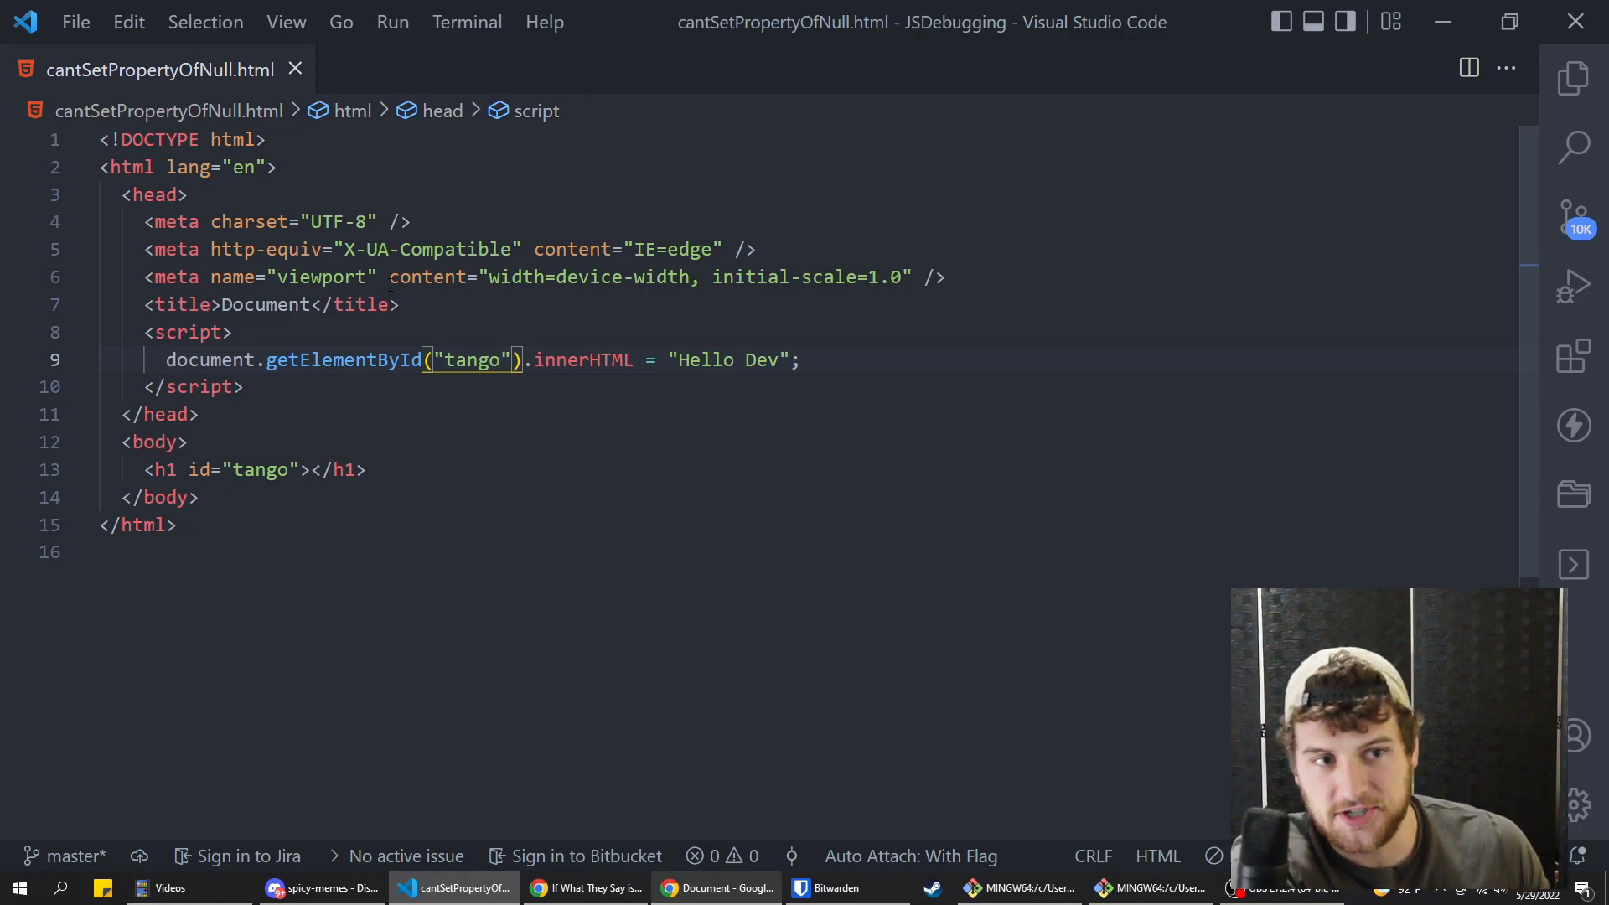
left_click(189, 195)
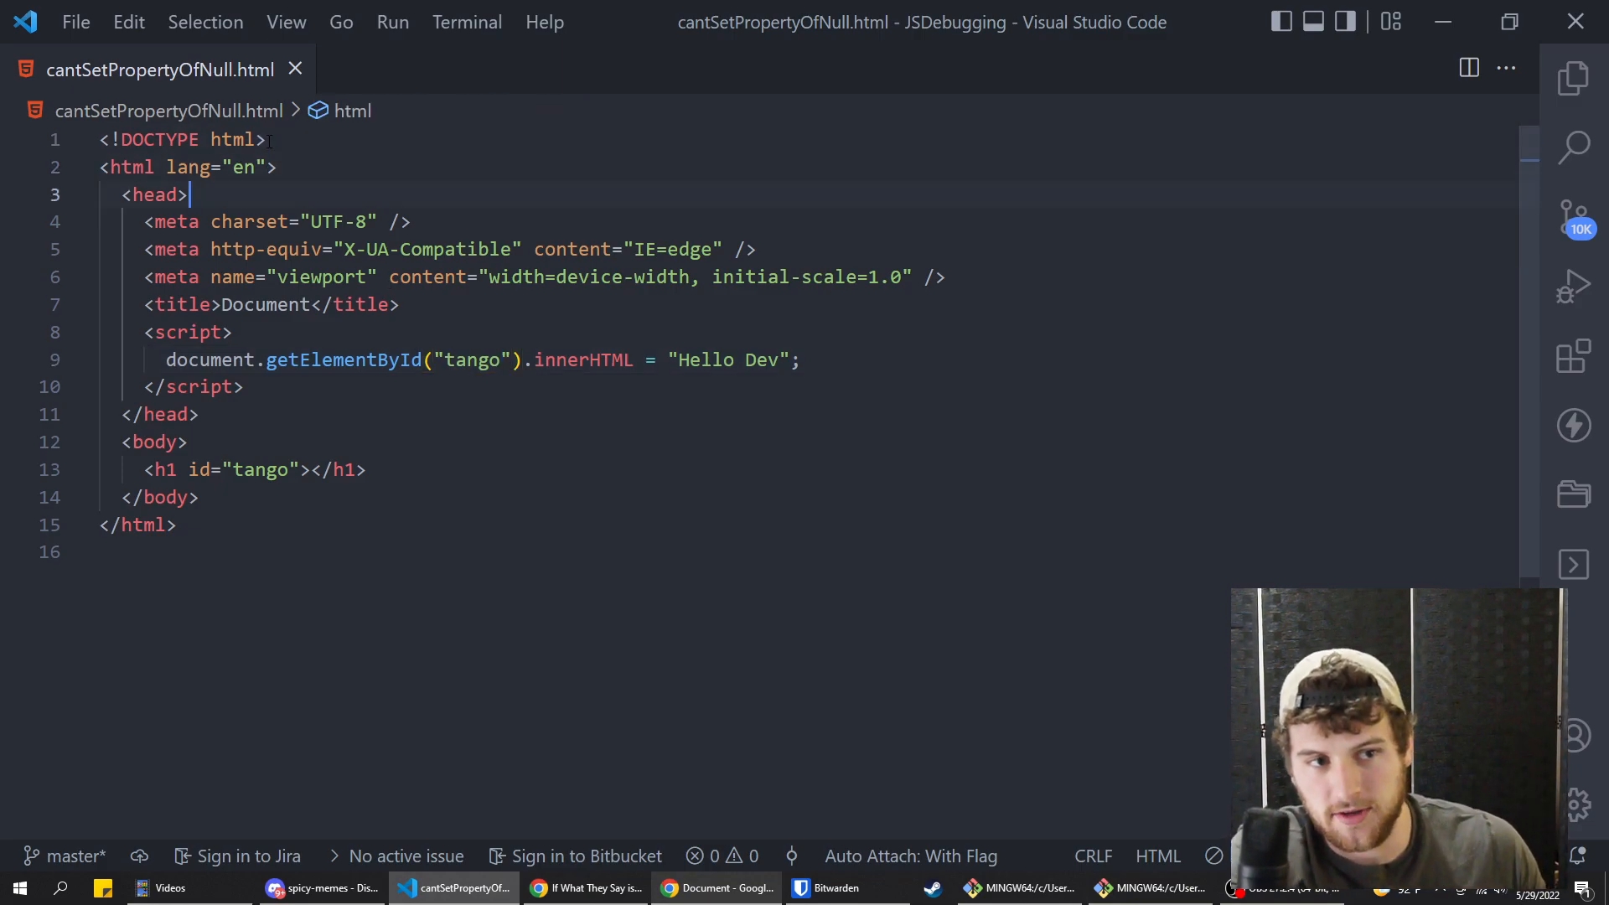
left_click(269, 360)
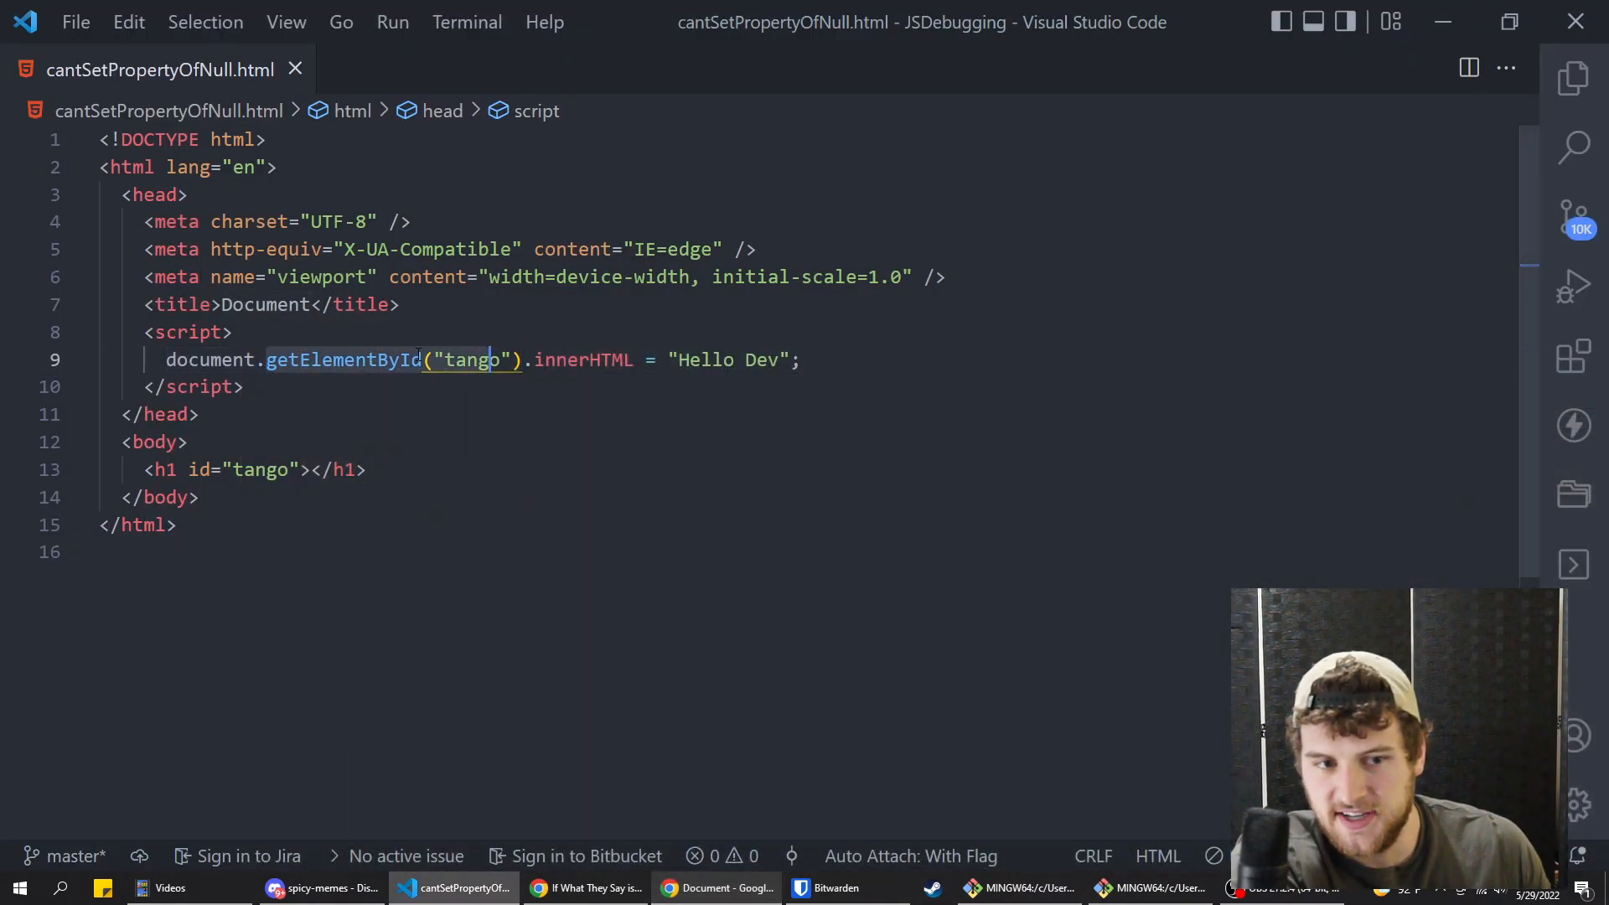
left_click(719, 888)
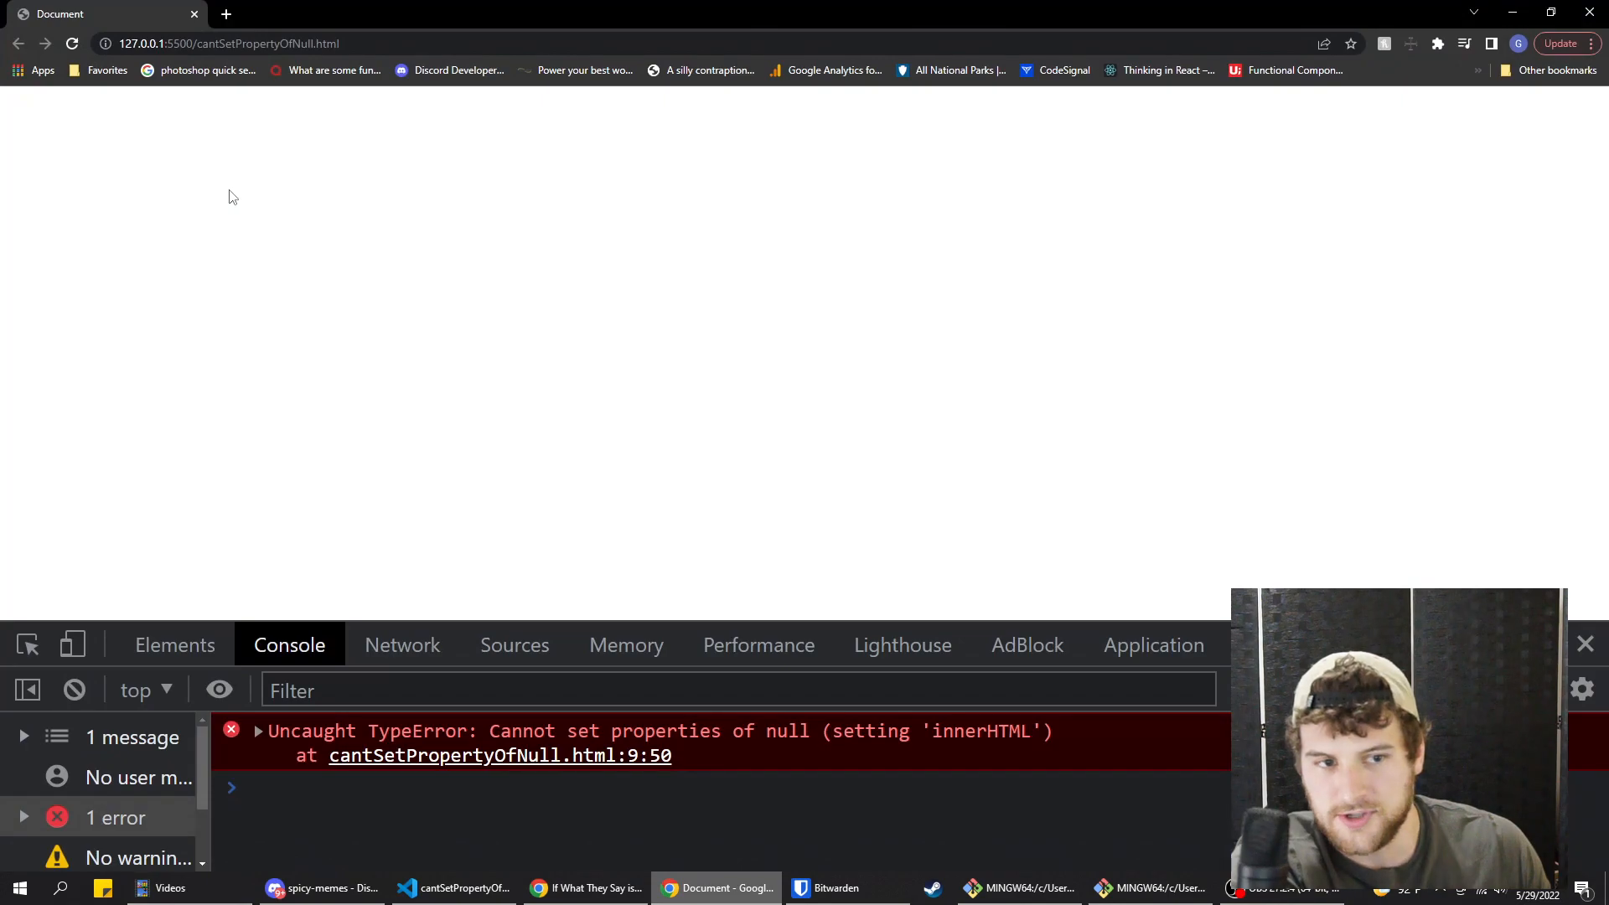
left_click(175, 645)
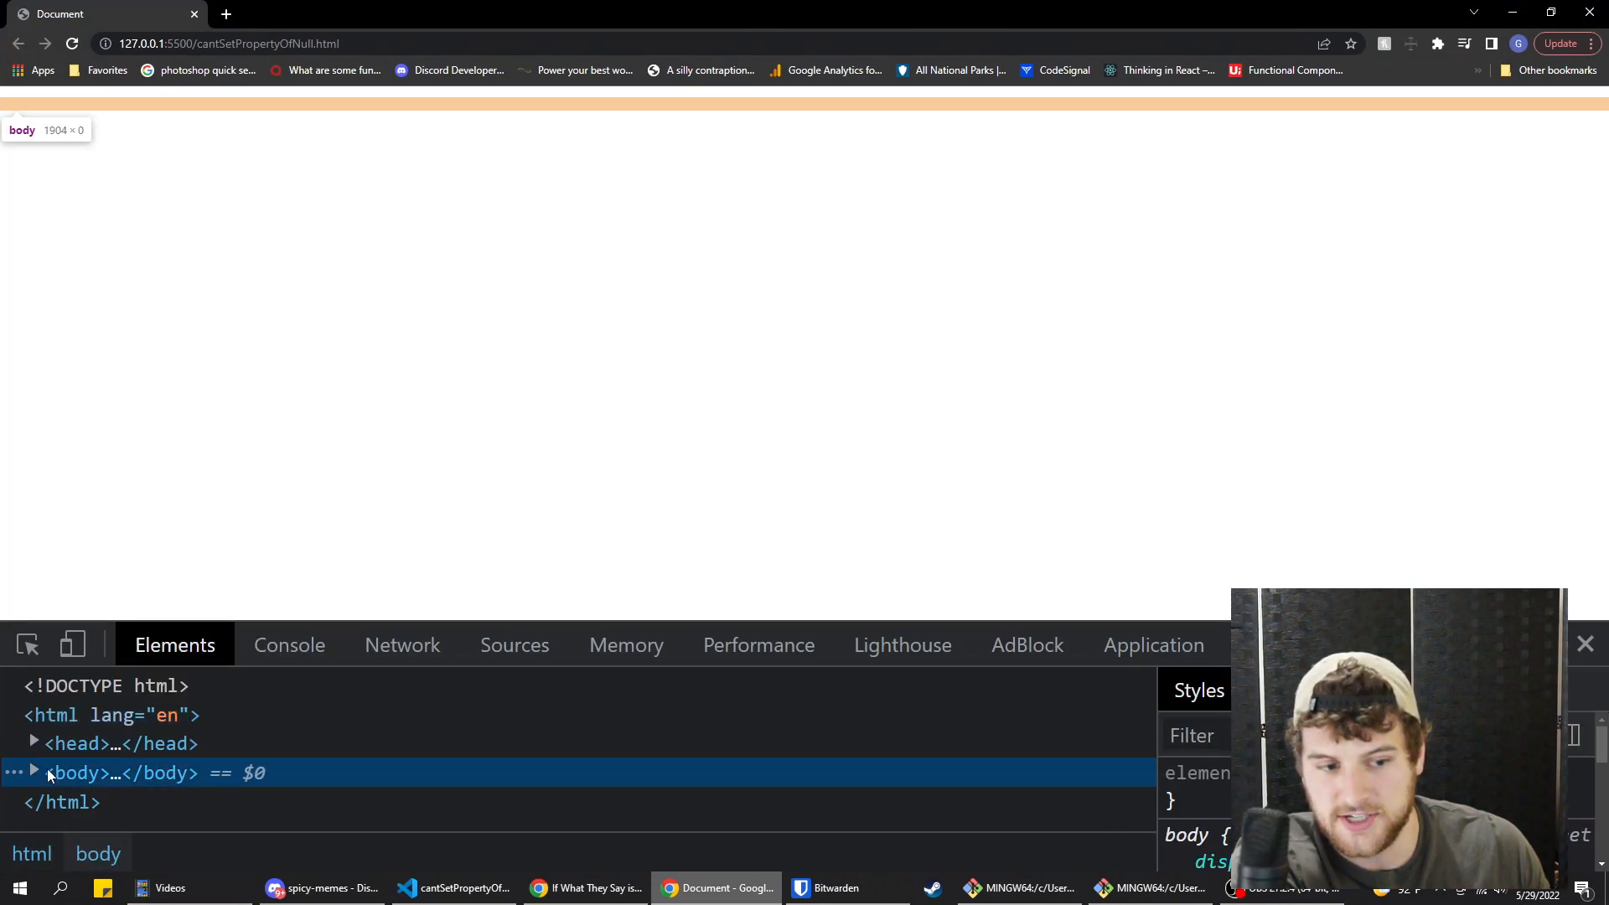
left_click(453, 888)
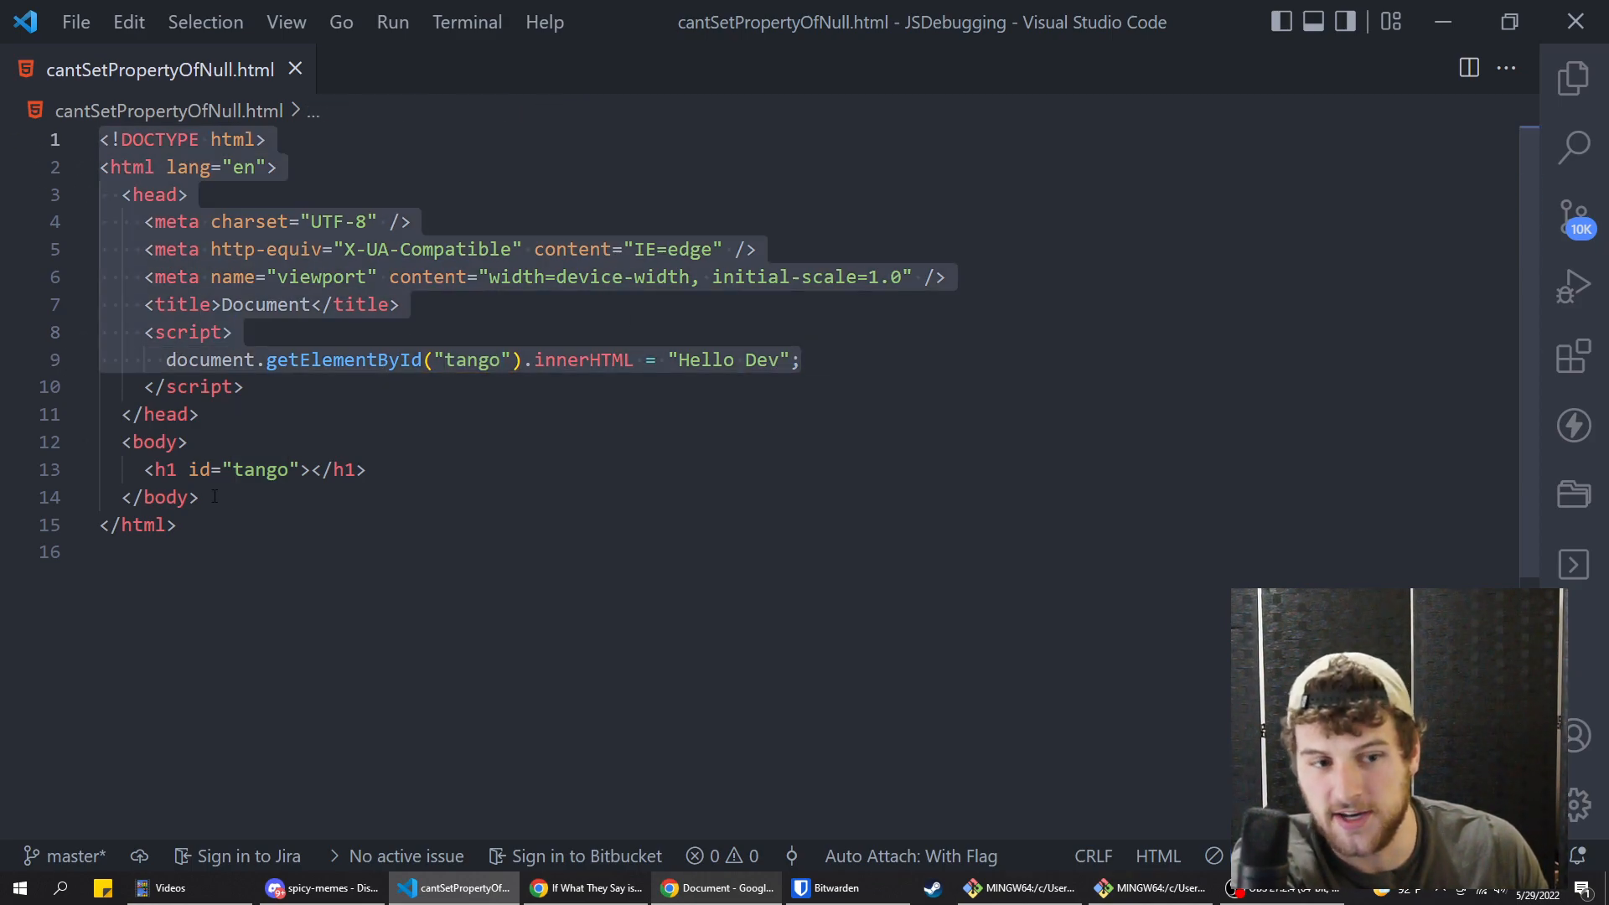
left_click(369, 470)
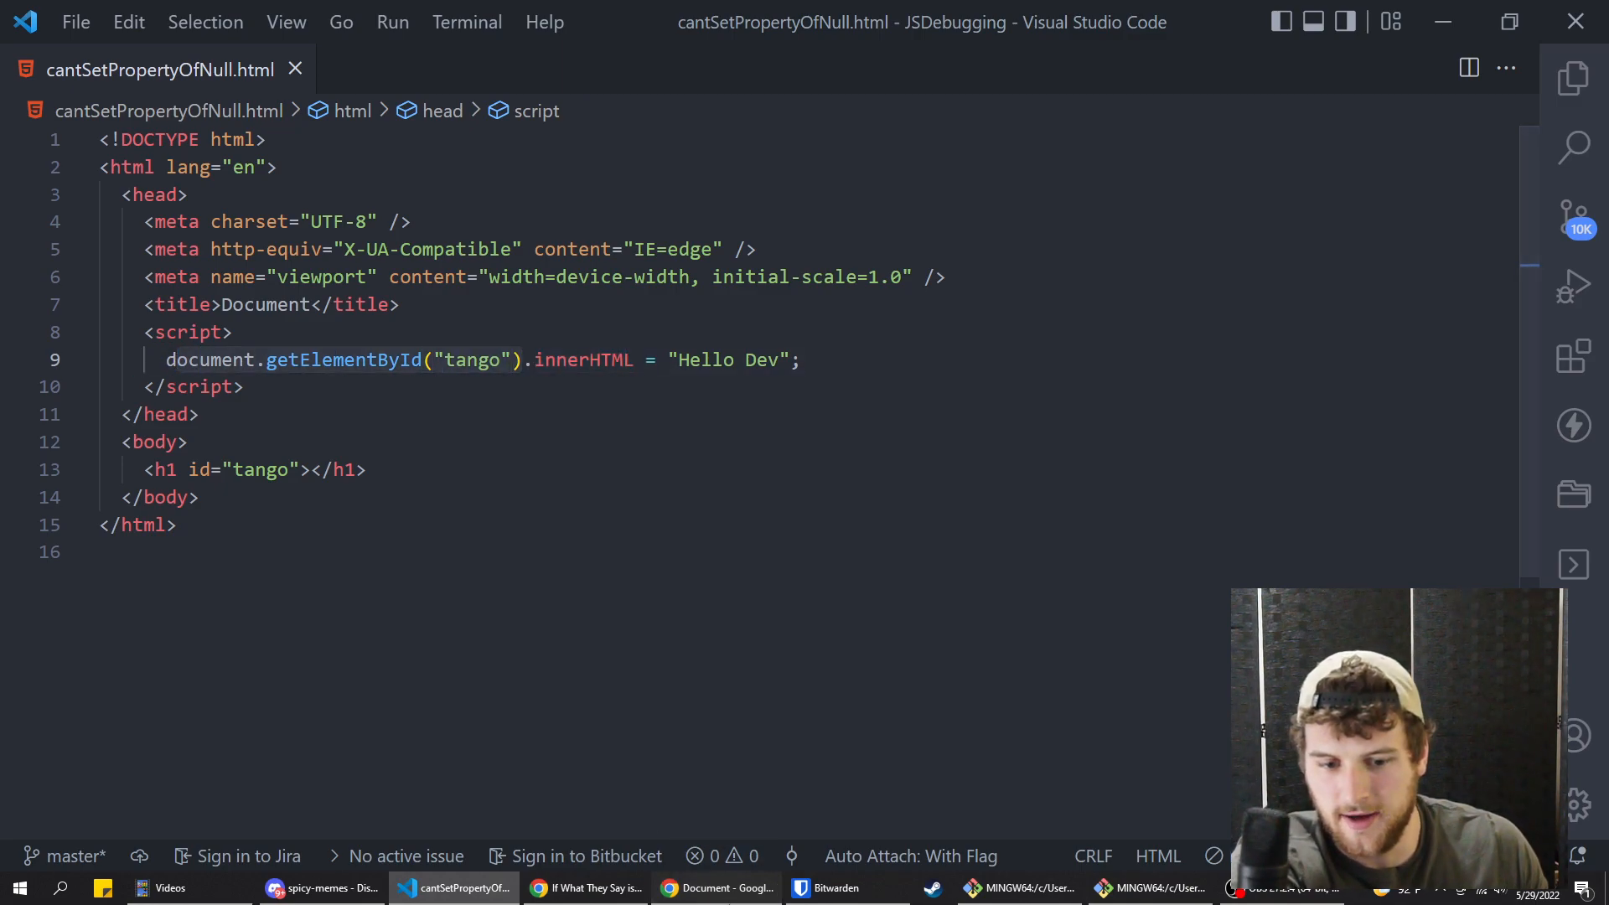
left_click(670, 887)
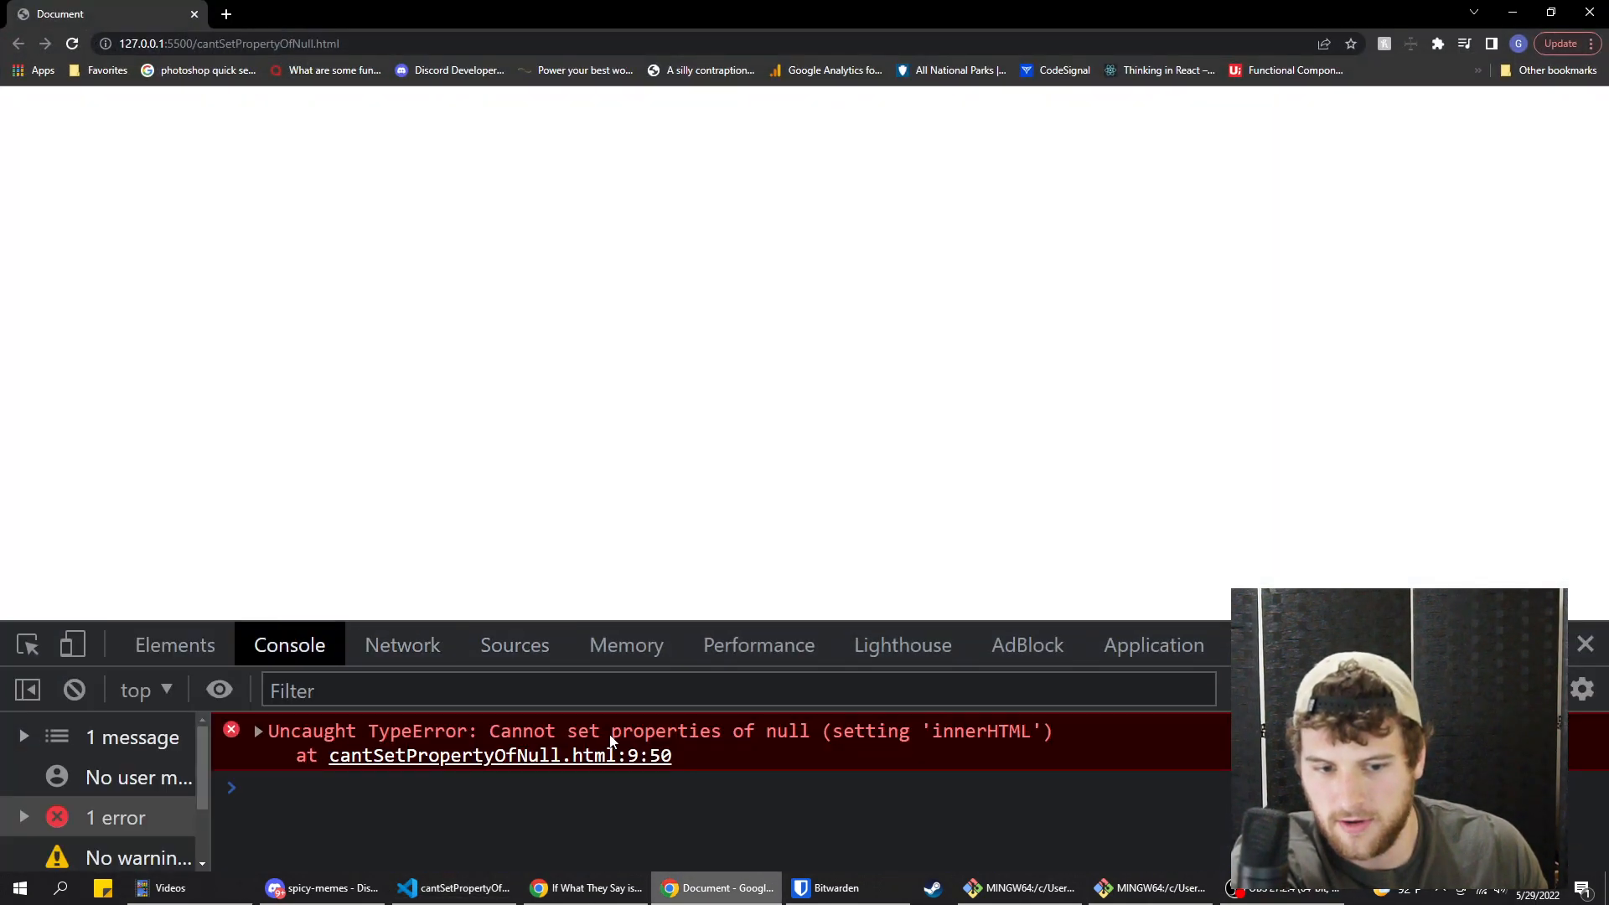
left_click(452, 888)
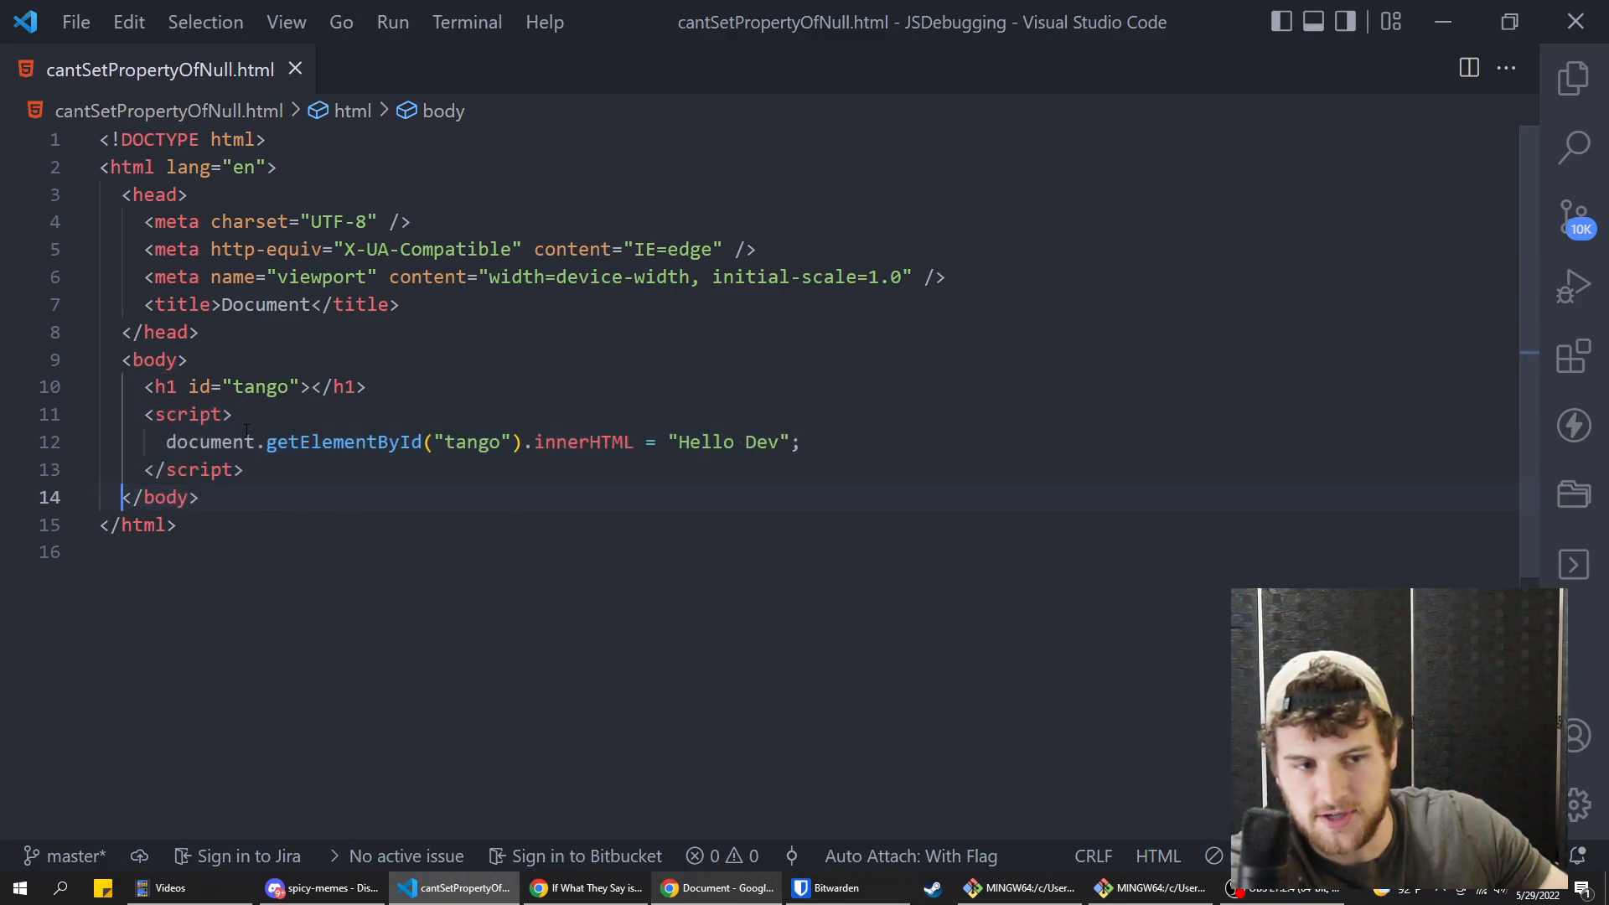
Confirm 'Hello Dev' in Chrome, then misspell the ID as 'tngo' and recheck the page.
type("a")
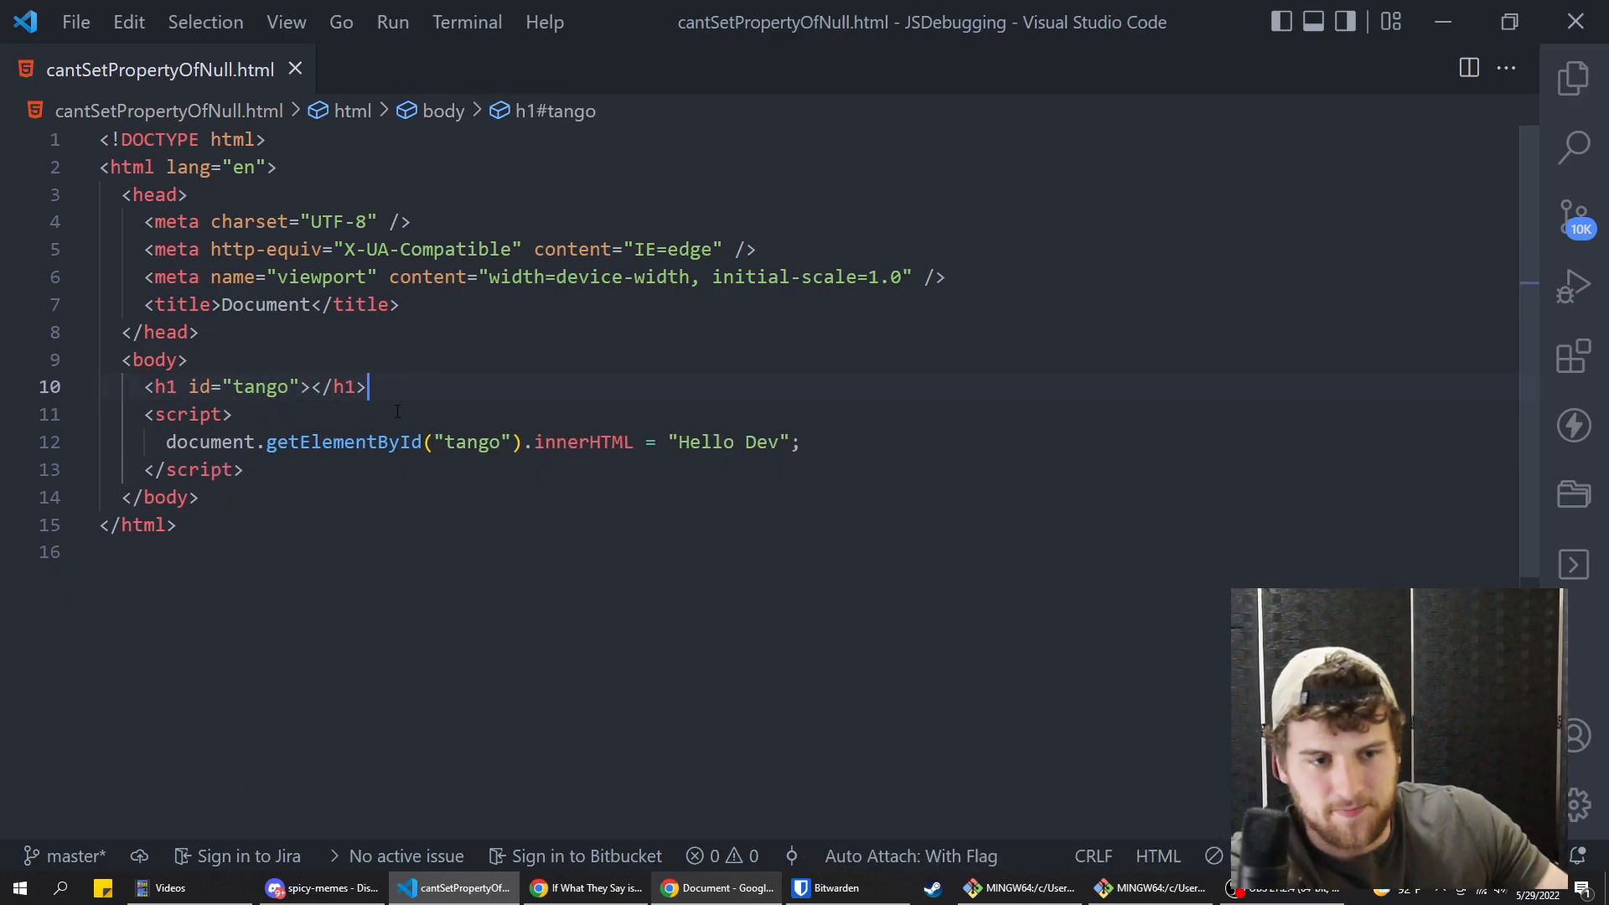
left_click(715, 888)
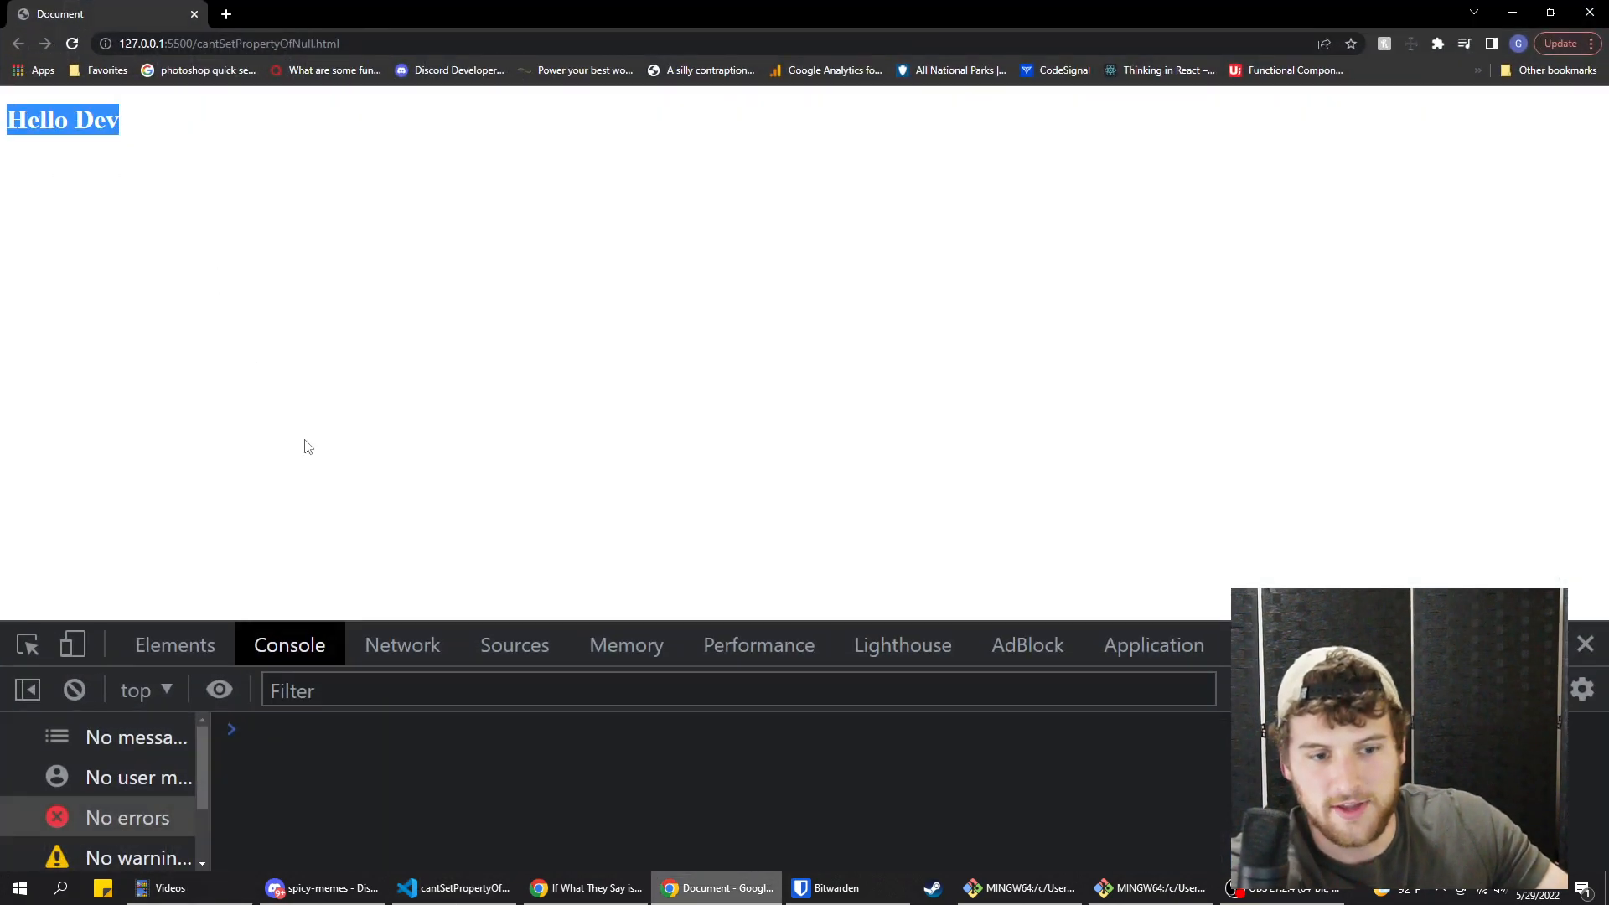
left_click(453, 887)
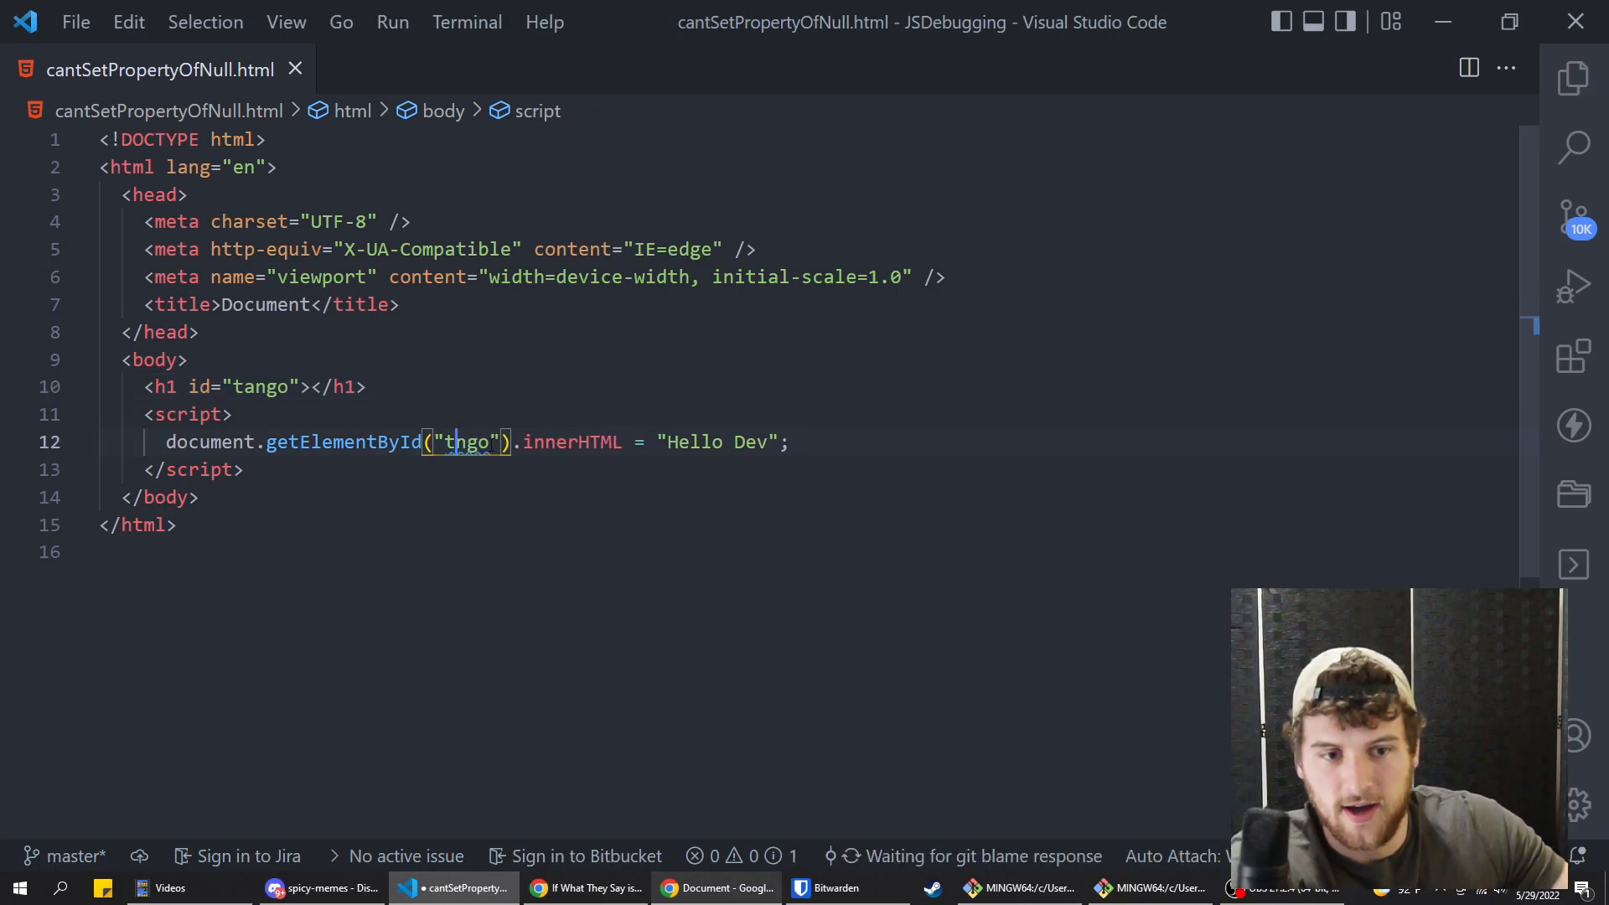
left_click(718, 888)
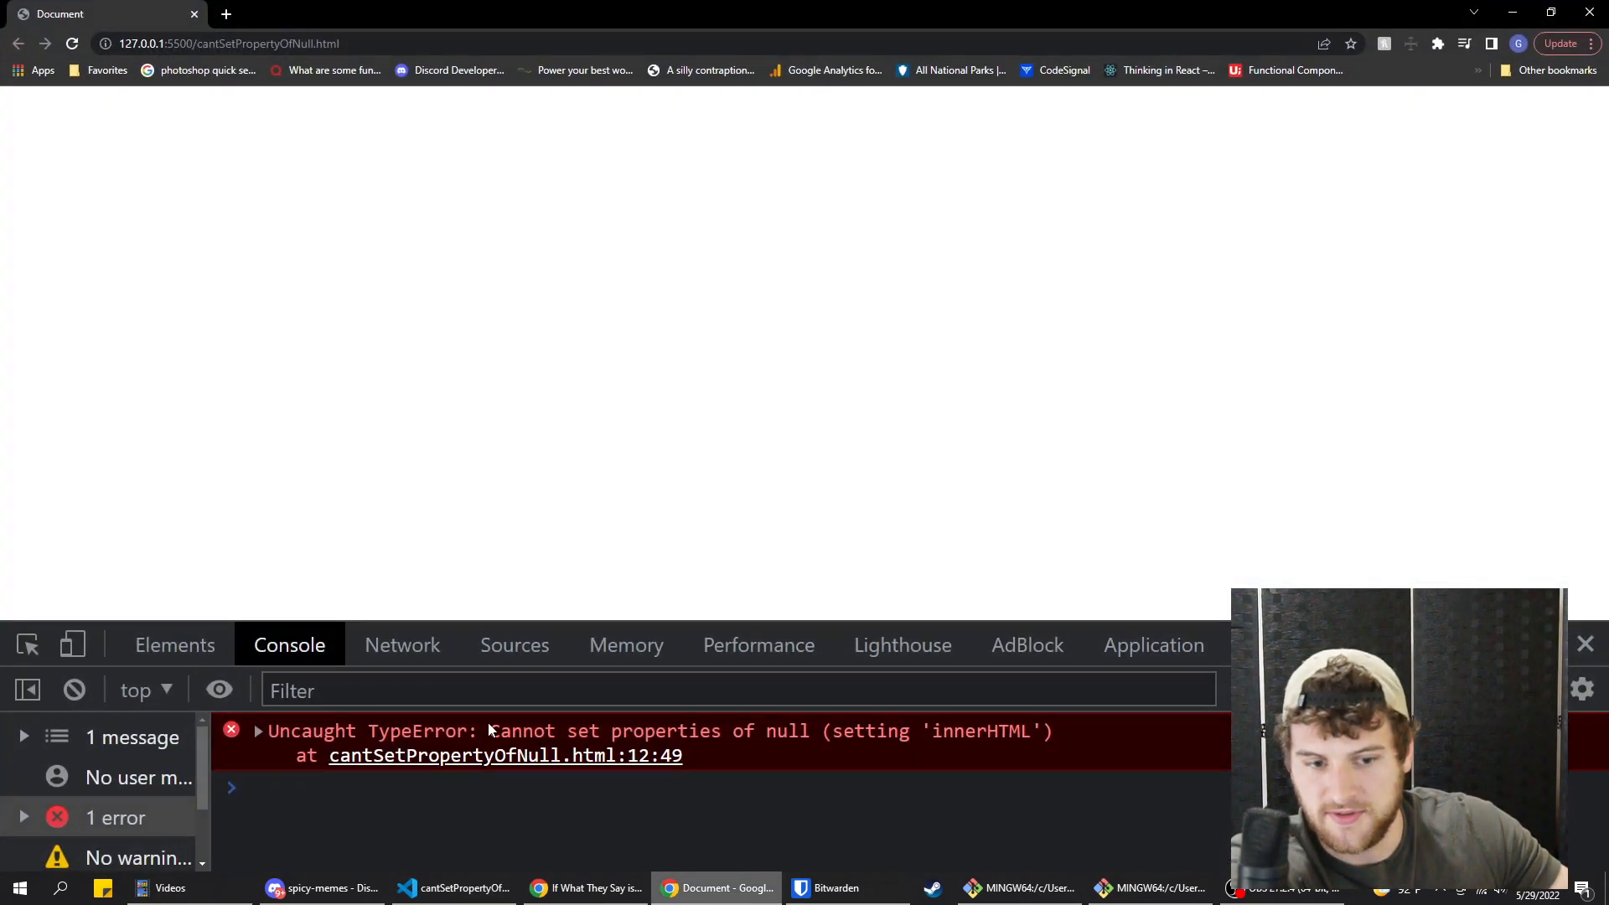
Change the getElementById ID from 'tngo' back to 'tango' and confirm 'Hello Dev' in Chrome.
left_click(408, 887)
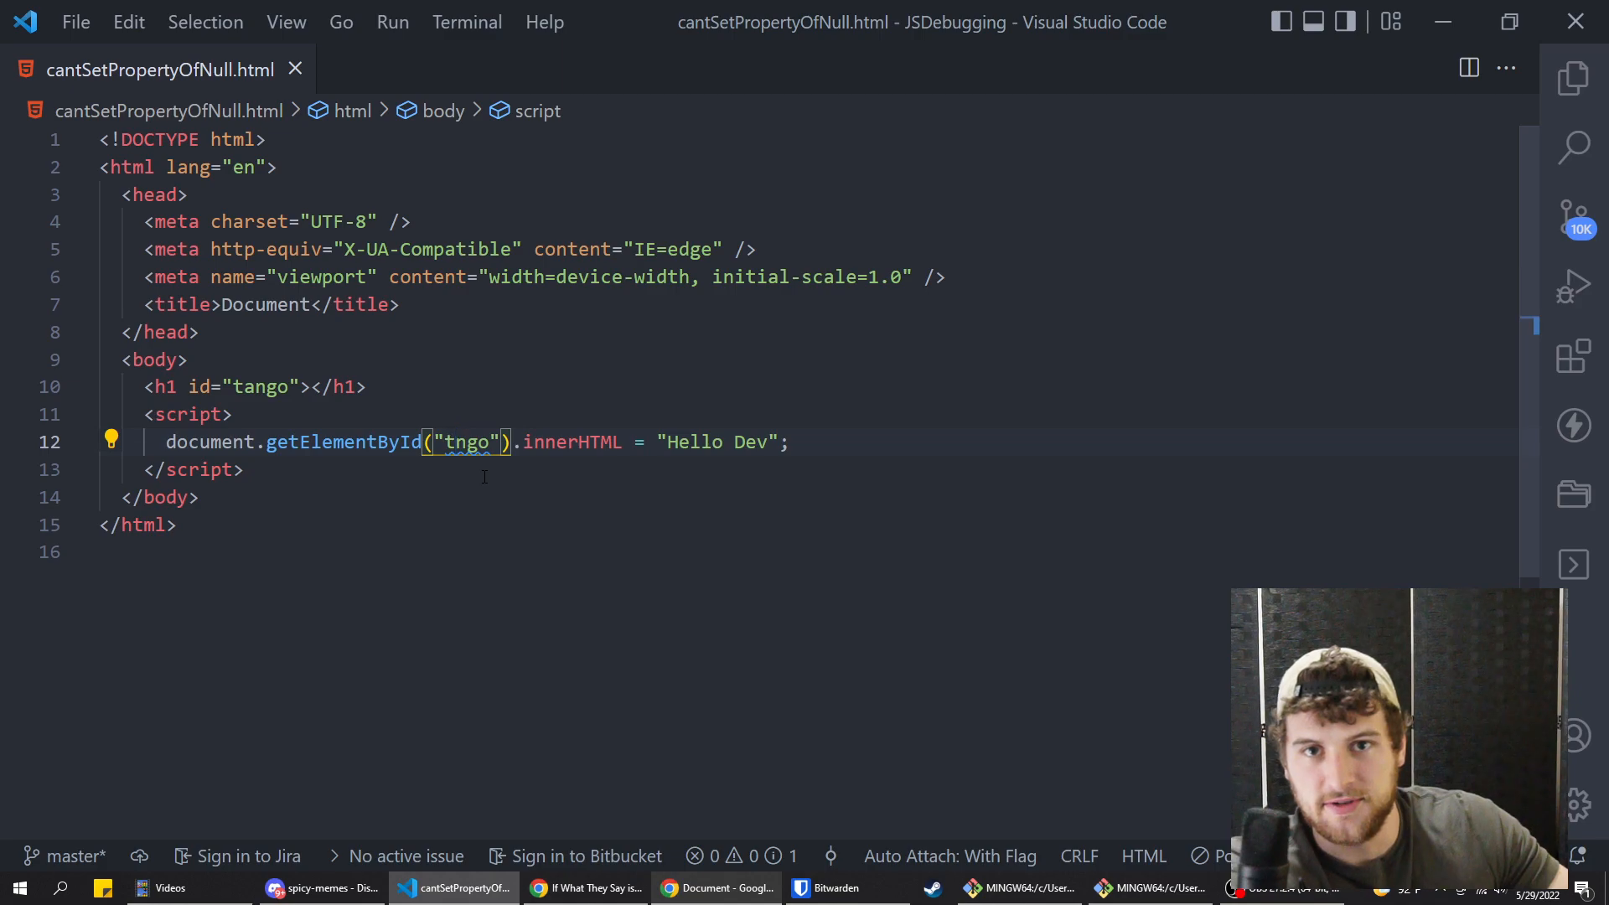
mouse_move(554, 486)
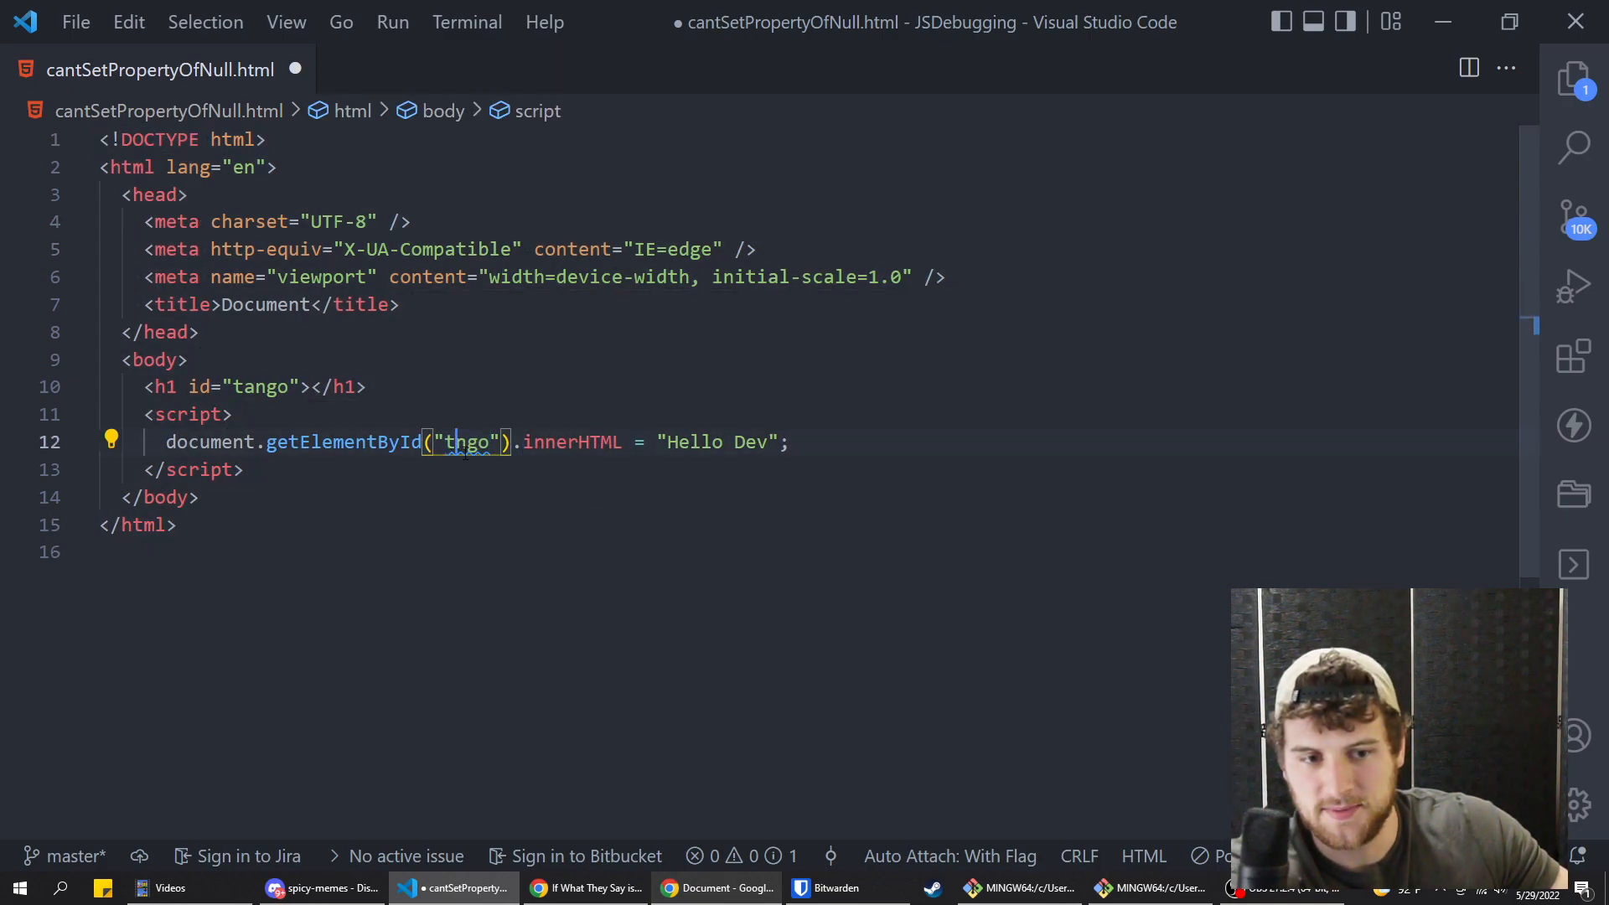
left_click(722, 888)
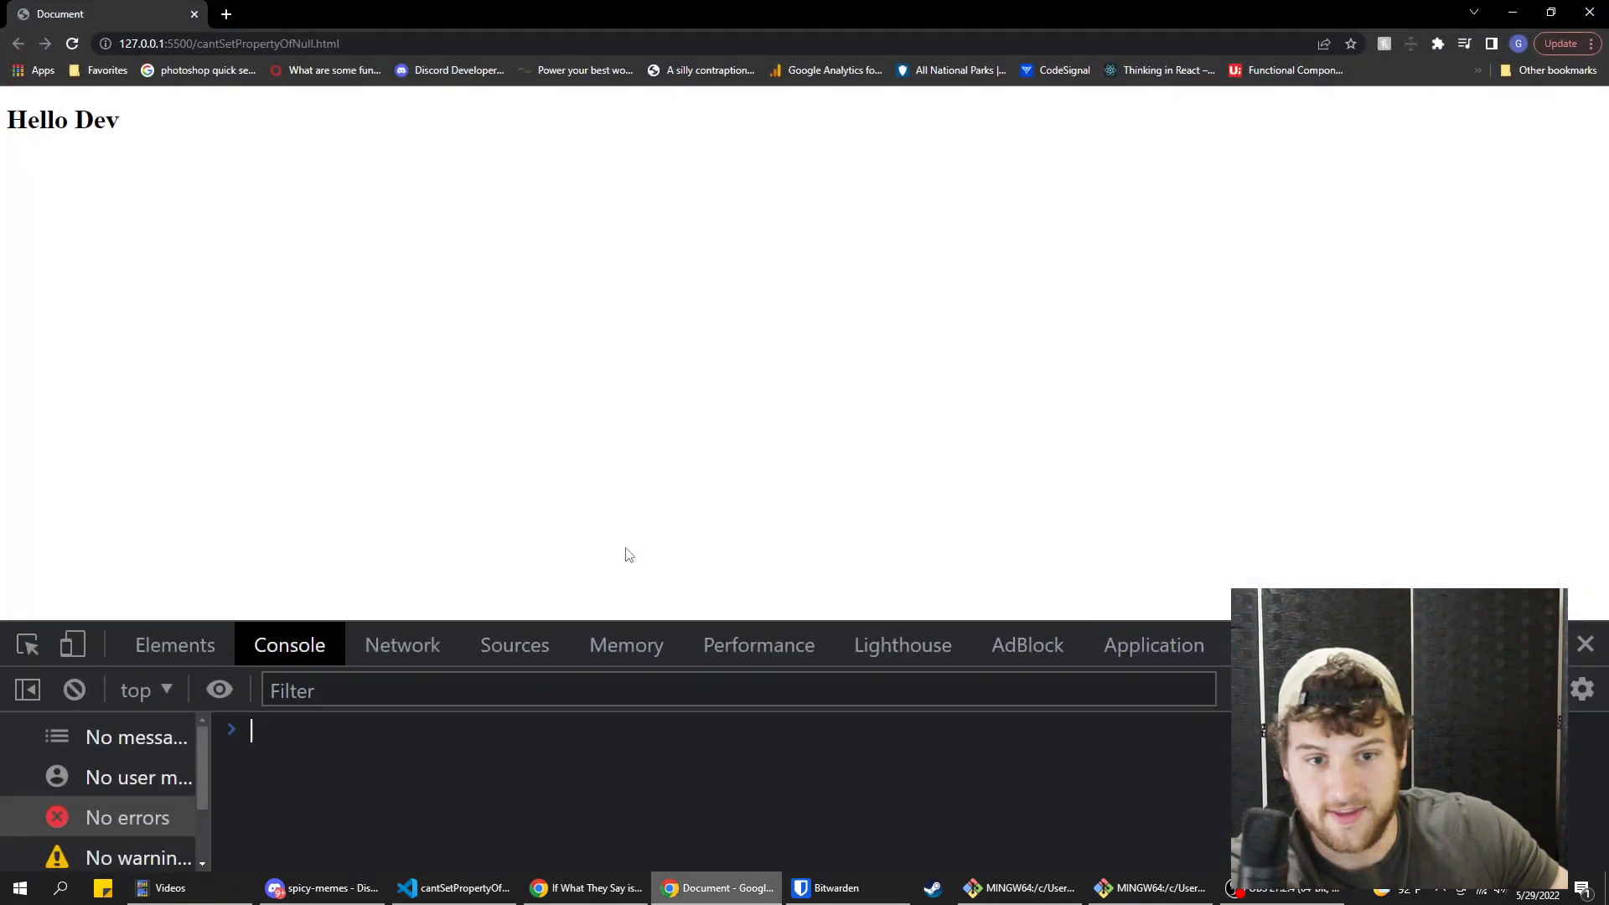
left_click(453, 888)
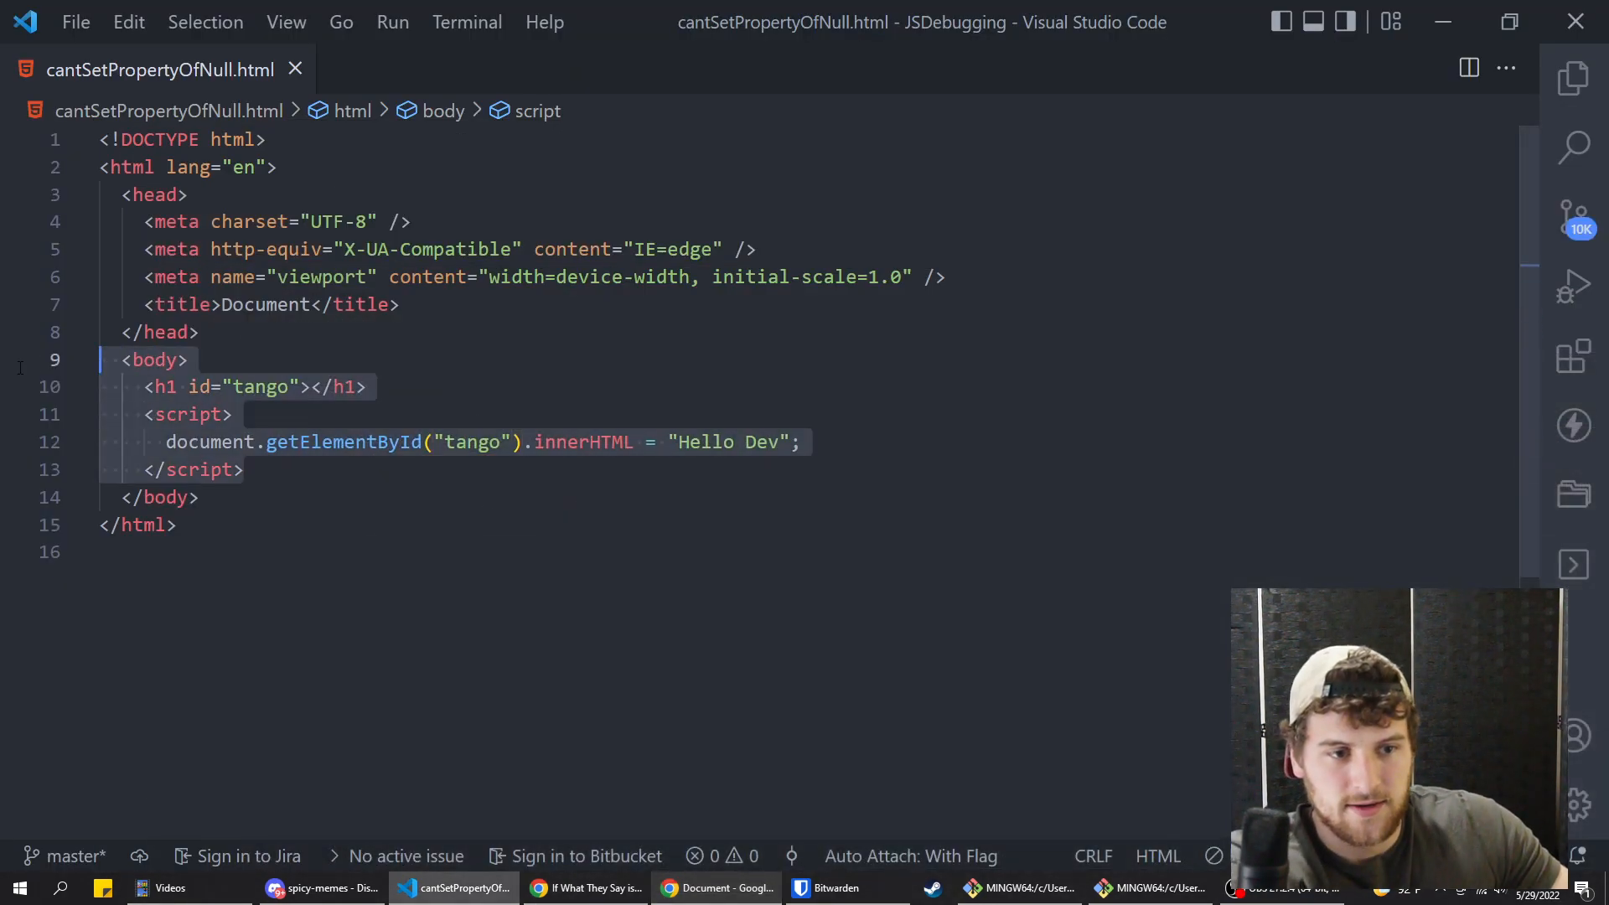